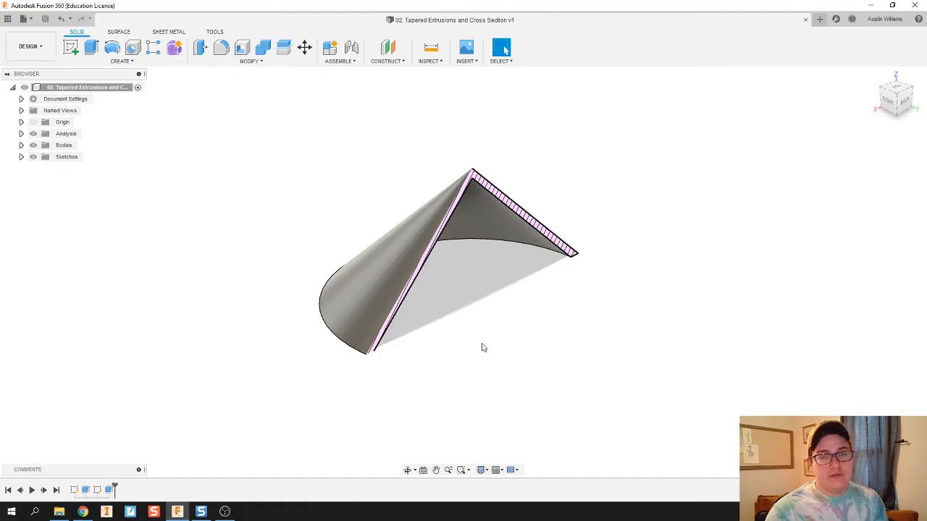
{"action": "mouse_move", "coordinate": [802, 68]}
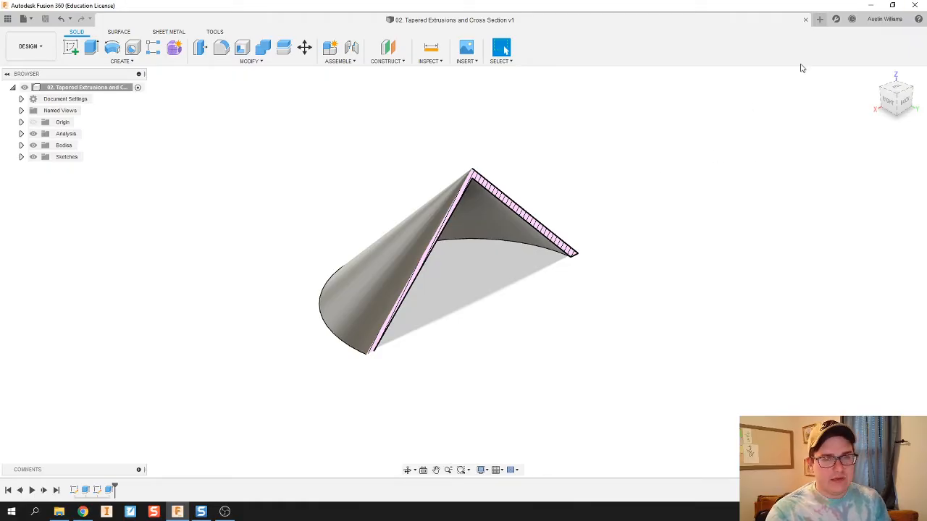
{"action": "mouse_move", "coordinate": [818, 36]}
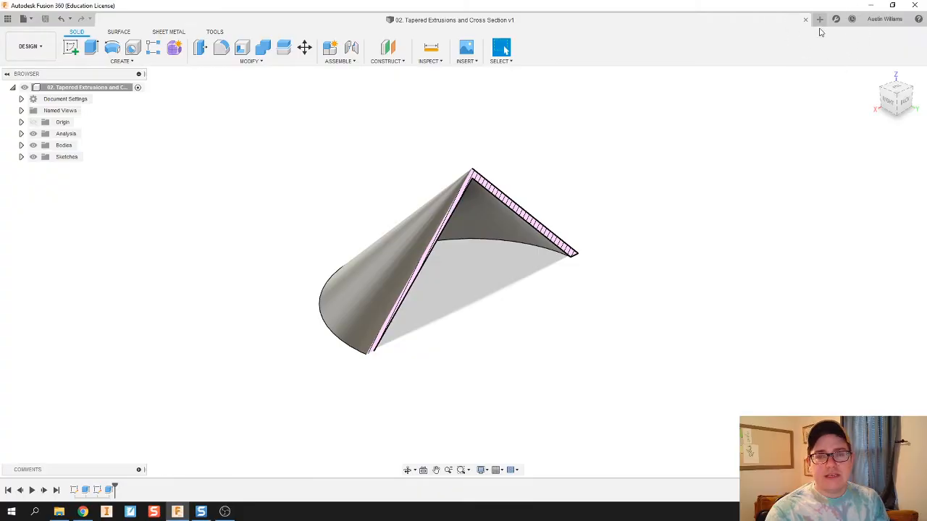
{"action": "mouse_move", "coordinate": [836, 61]}
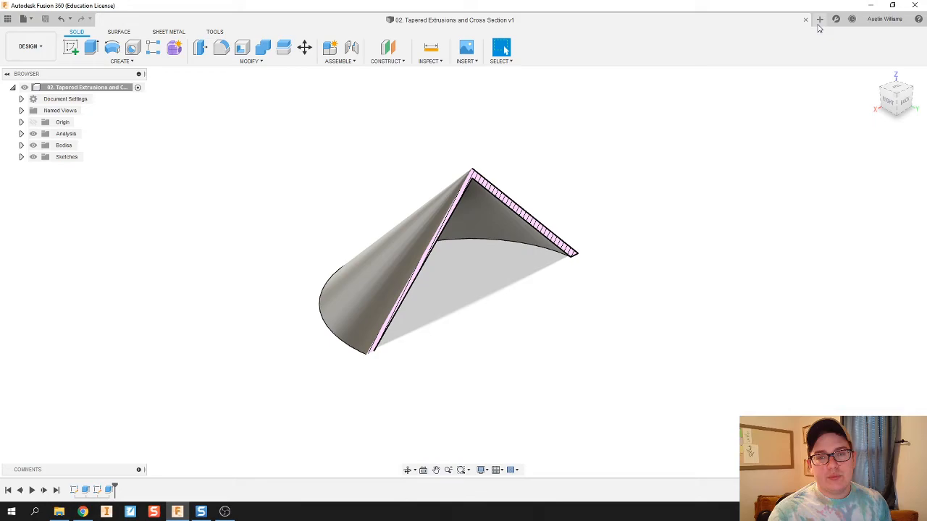
In a new design, sketch a 70 mm diameter circle centred on the origin.
{"action": "left_click", "coordinate": [819, 20]}
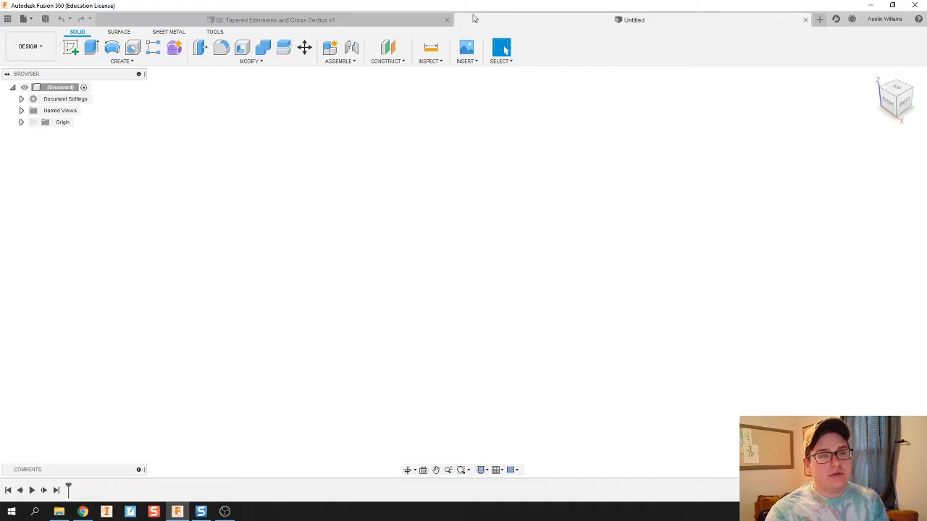
{"action": "mouse_move", "coordinate": [478, 116]}
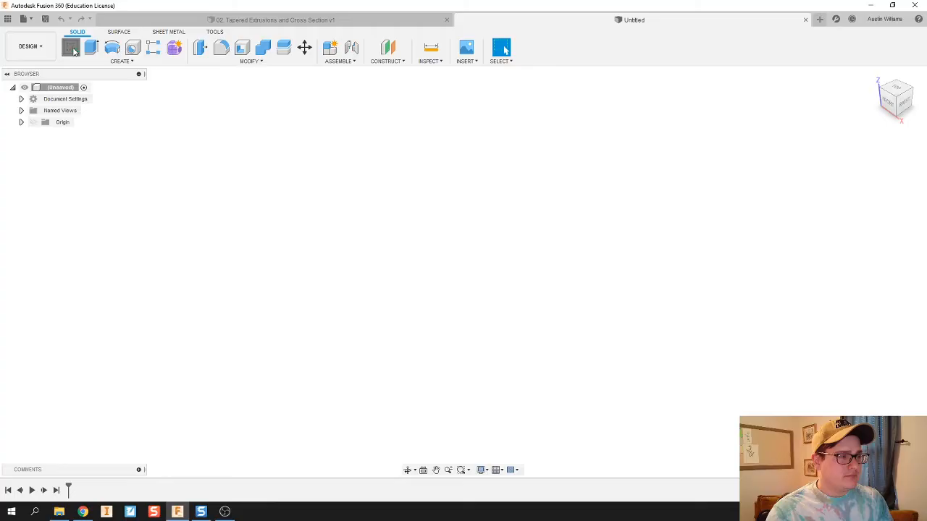
{"action": "left_click", "coordinate": [70, 47]}
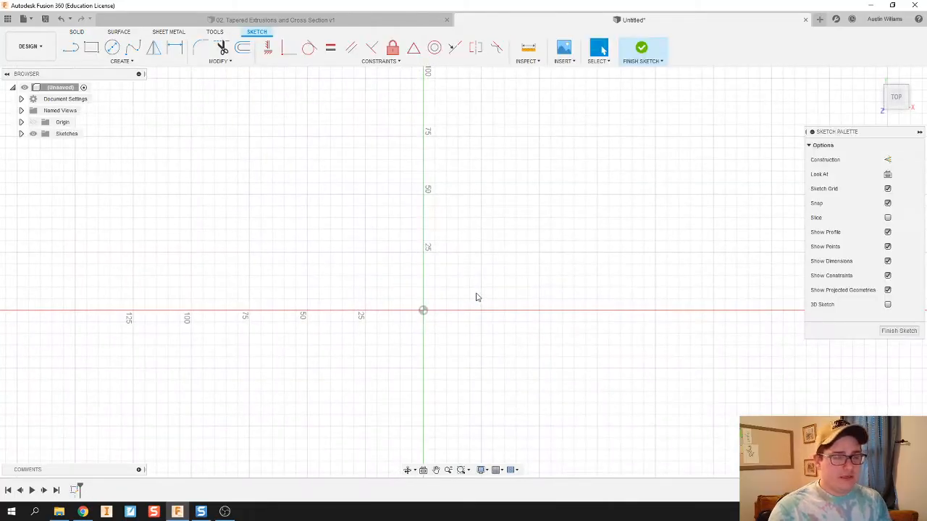
{"action": "left_click", "coordinate": [113, 47]}
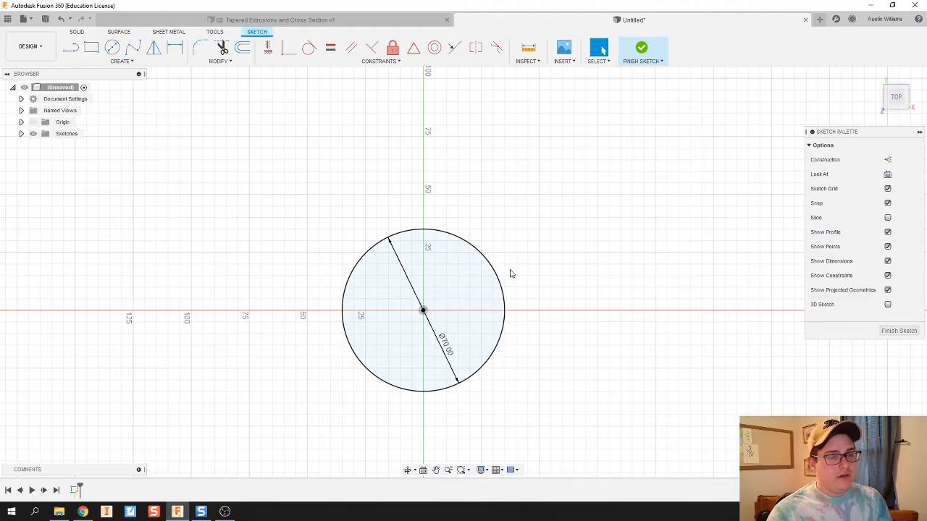
{"action": "left_click", "coordinate": [641, 47]}
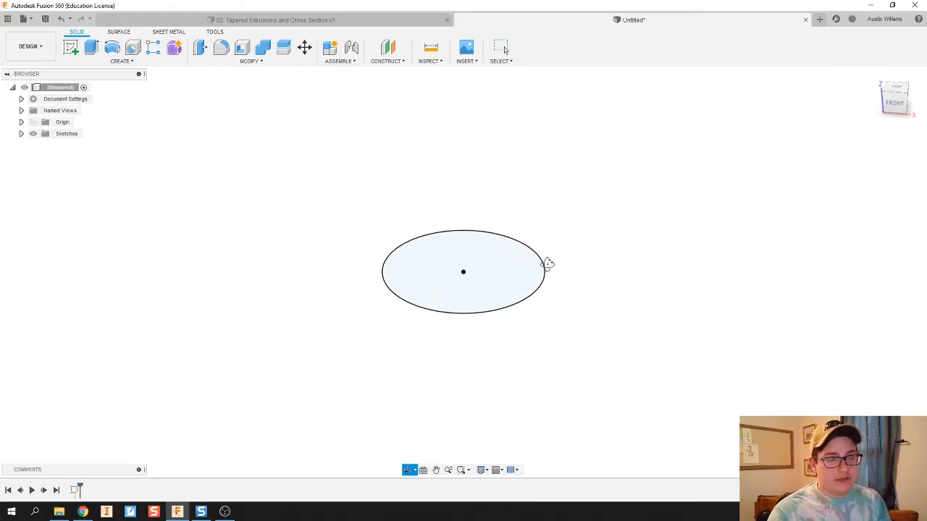
Extrude the circle 35 mm with a -45° taper into a solid cone.
{"action": "left_click", "coordinate": [92, 47]}
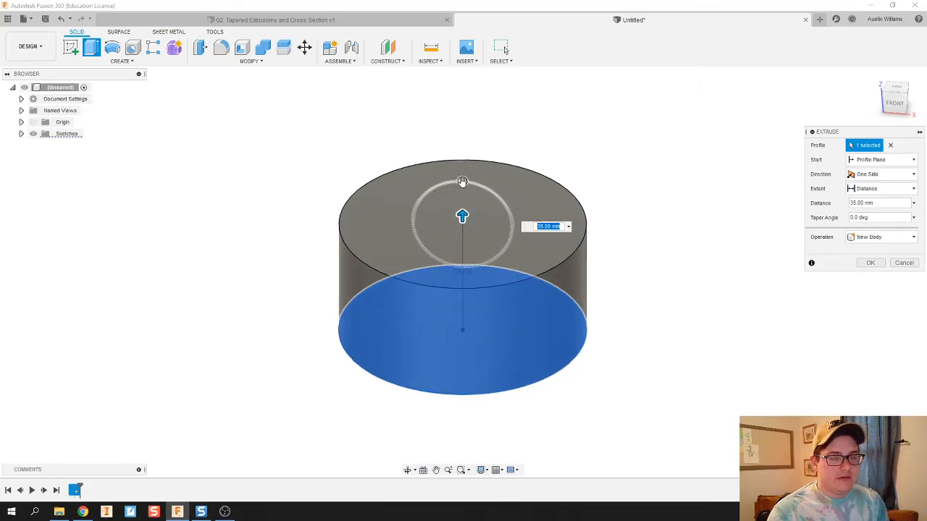
{"action": "mouse_move", "coordinate": [463, 181]}
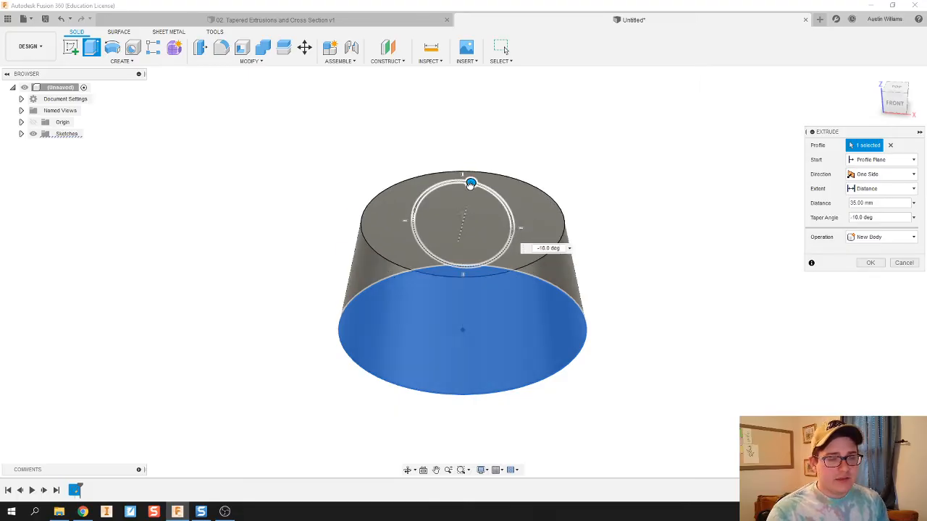
{"action": "left_click_drag", "start_coordinate": [470, 182], "coordinate": [431, 190]}
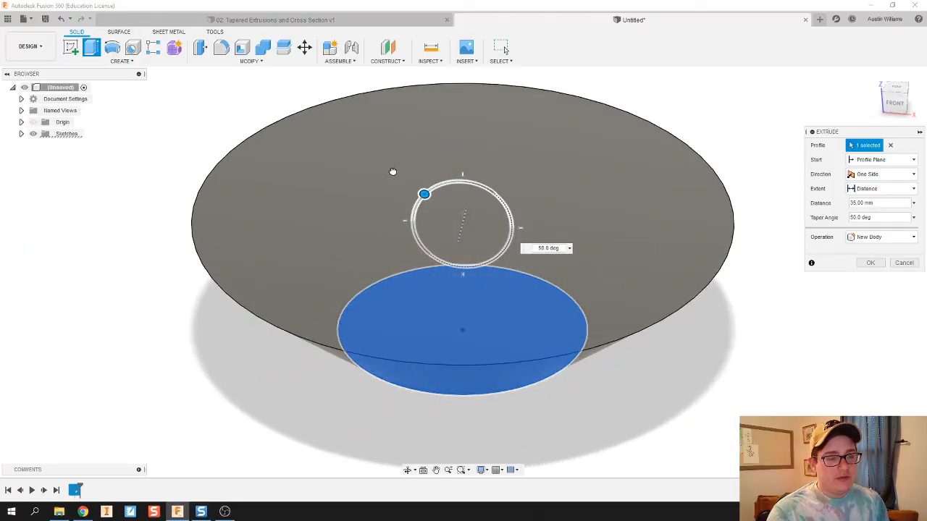
{"action": "left_click_drag", "start_coordinate": [425, 194], "coordinate": [491, 192]}
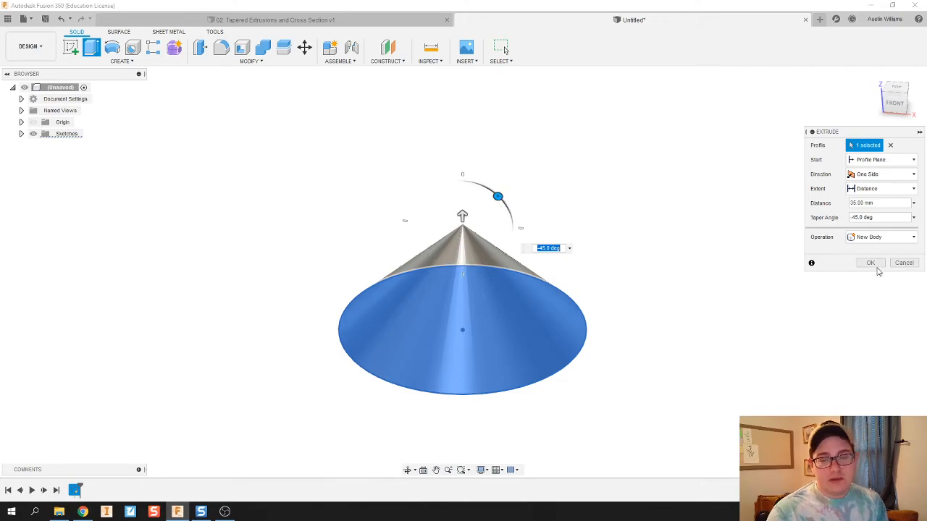
{"action": "left_click", "coordinate": [869, 262]}
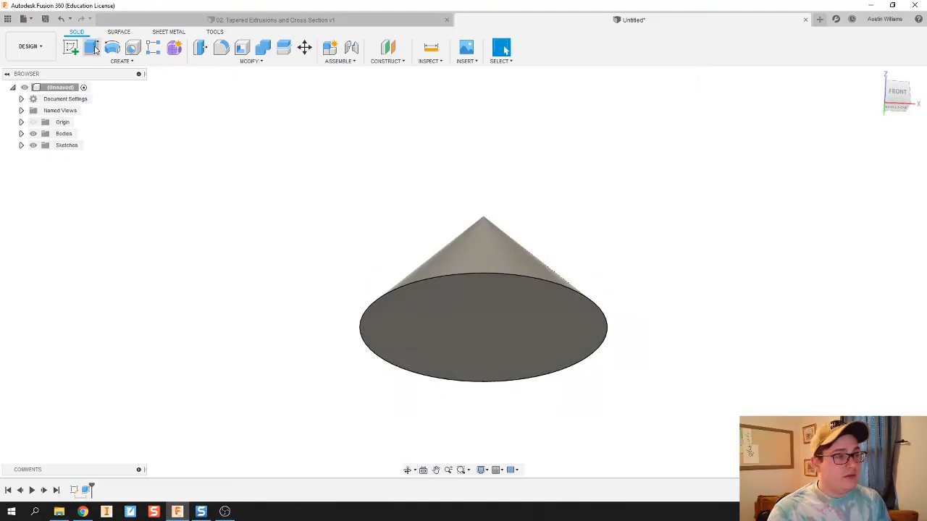
{"action": "mouse_move", "coordinate": [92, 48]}
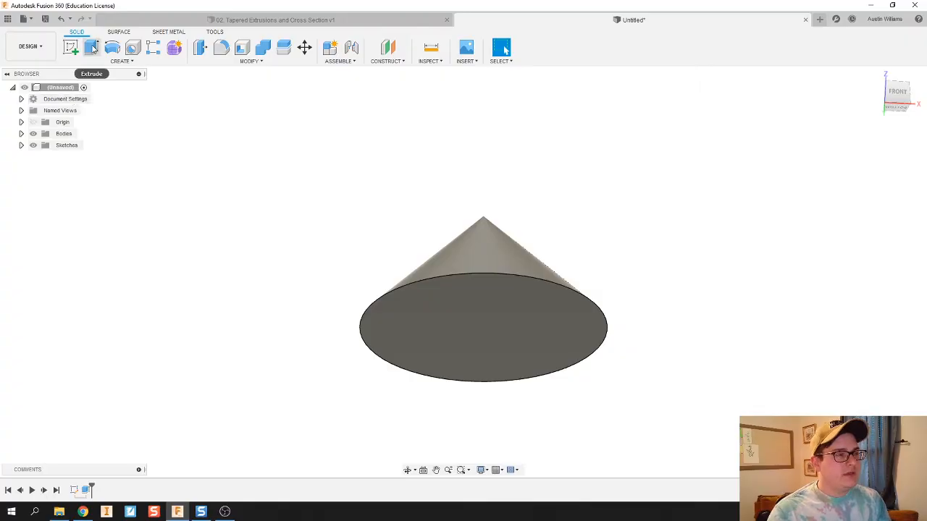
Try a 30 mm extrude cut through the cone, then sketch on its base.
{"action": "left_click", "coordinate": [71, 47]}
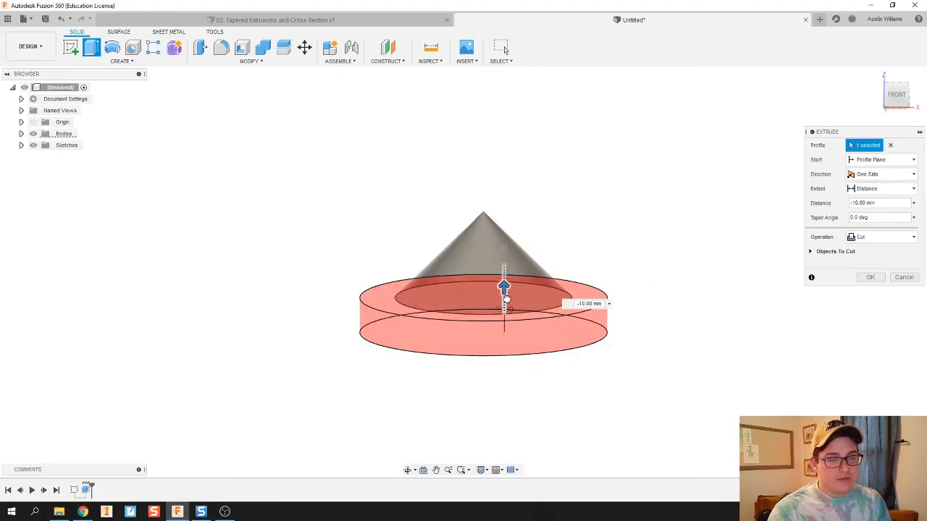
{"action": "left_click_drag", "start_coordinate": [504, 286], "coordinate": [506, 243]}
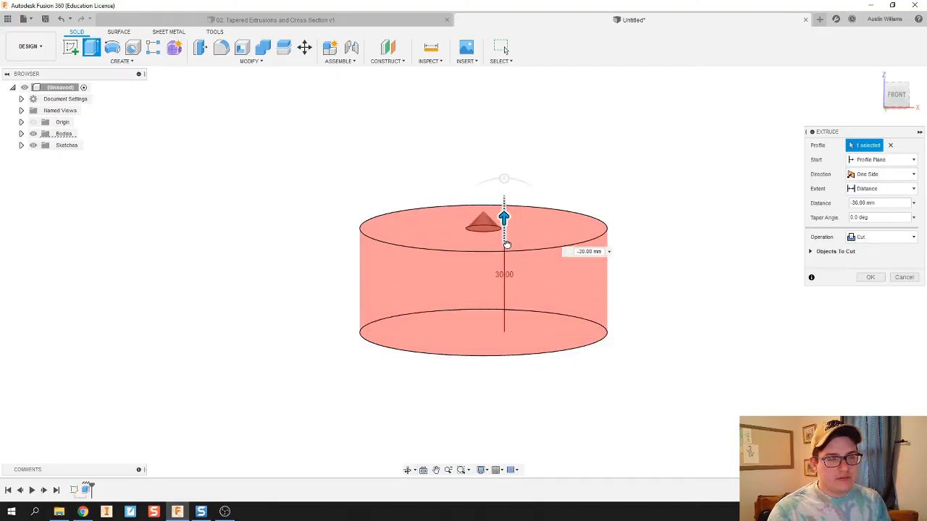
{"action": "left_click", "coordinate": [870, 277]}
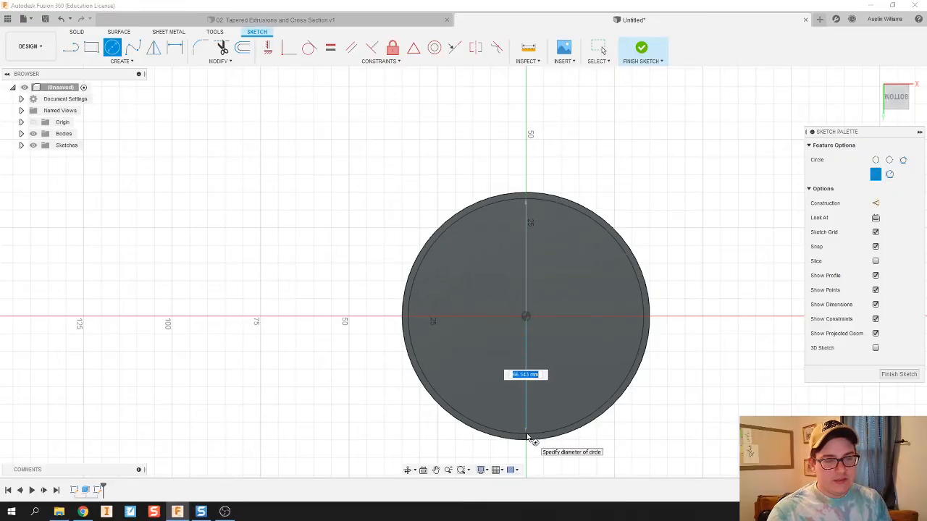
Confirm the inner circle's diameter, finish the sketch, and extrude the inner profile.
{"action": "key", "text": "Return"}
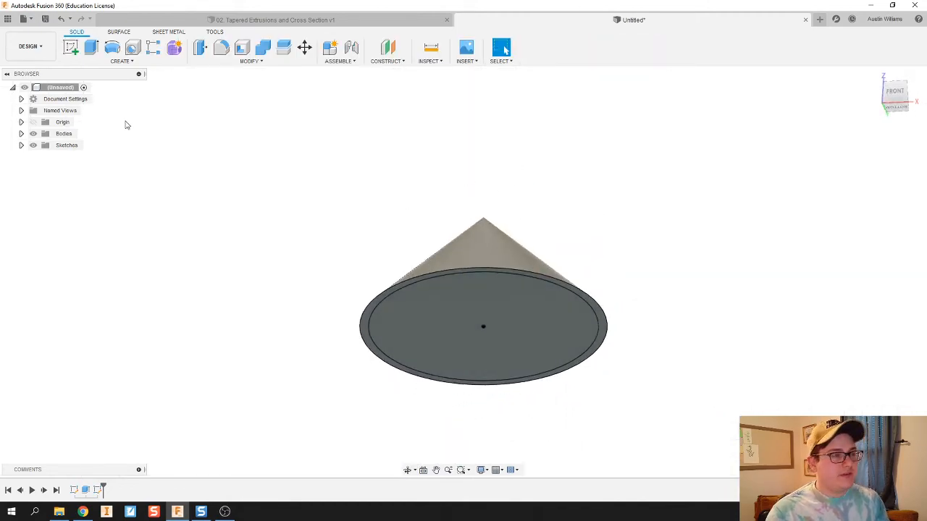
{"action": "left_click", "coordinate": [92, 47]}
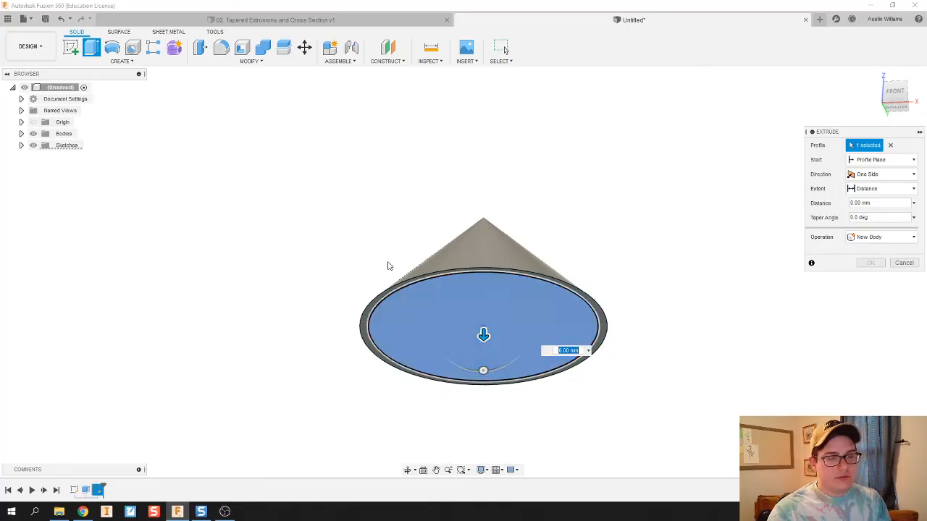
Extrude the inner disc upward as a Cut with a -45° taper.
{"action": "left_click_drag", "start_coordinate": [484, 335], "coordinate": [484, 255]}
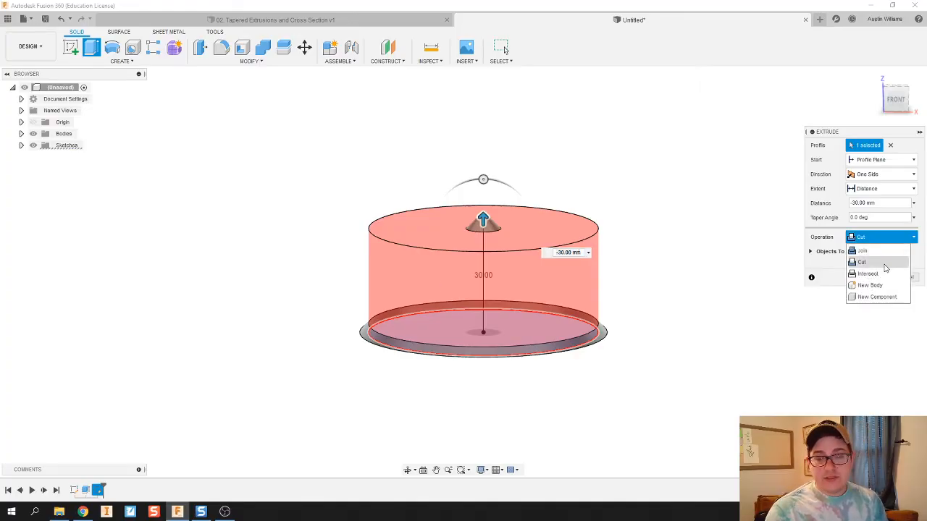
{"action": "left_click", "coordinate": [863, 250]}
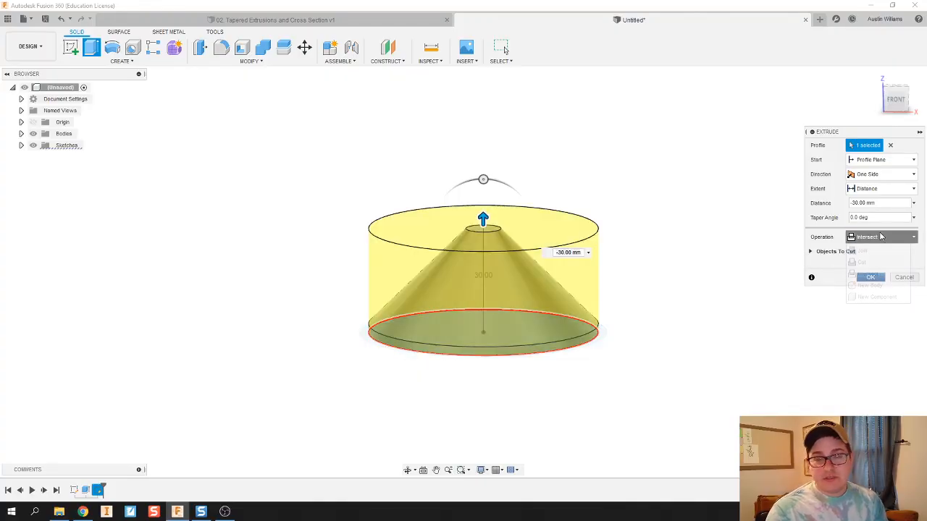
{"action": "left_click", "coordinate": [861, 261]}
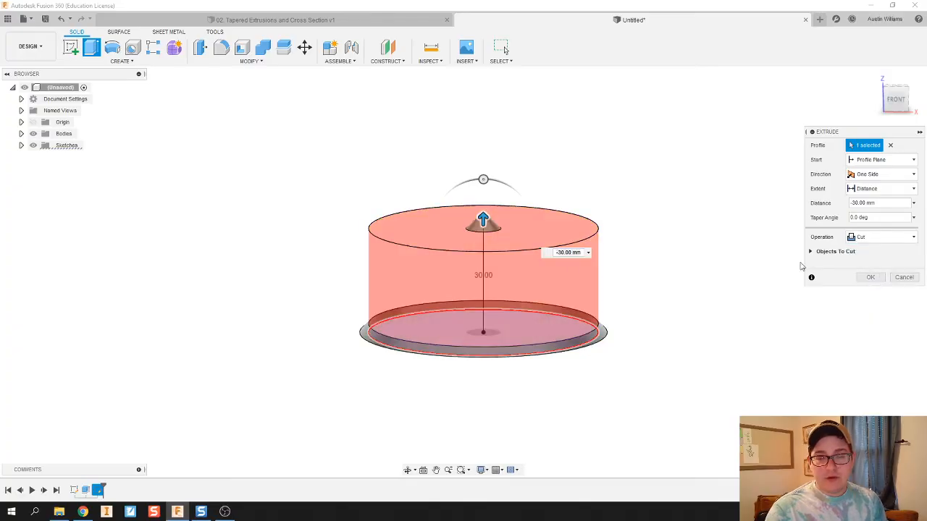
{"action": "left_click_drag", "start_coordinate": [483, 180], "coordinate": [500, 182]}
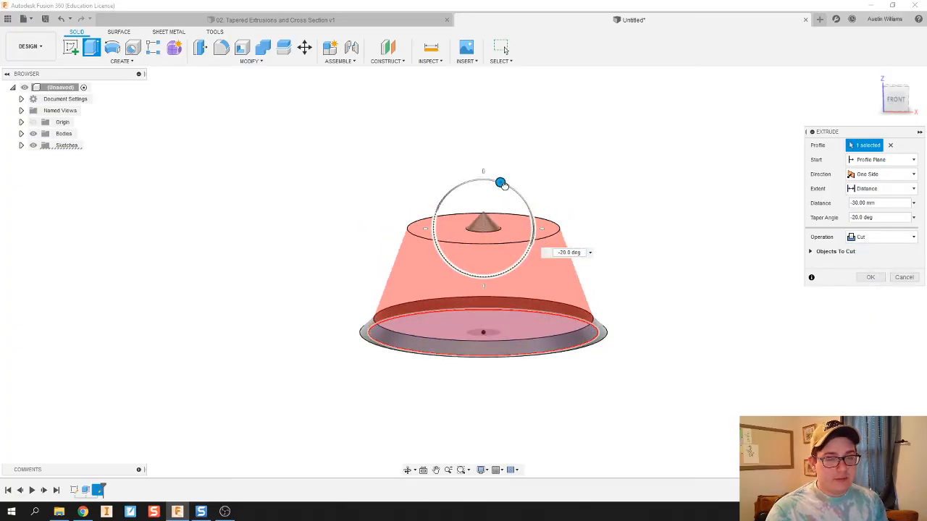
{"action": "left_click_drag", "start_coordinate": [500, 182], "coordinate": [519, 194]}
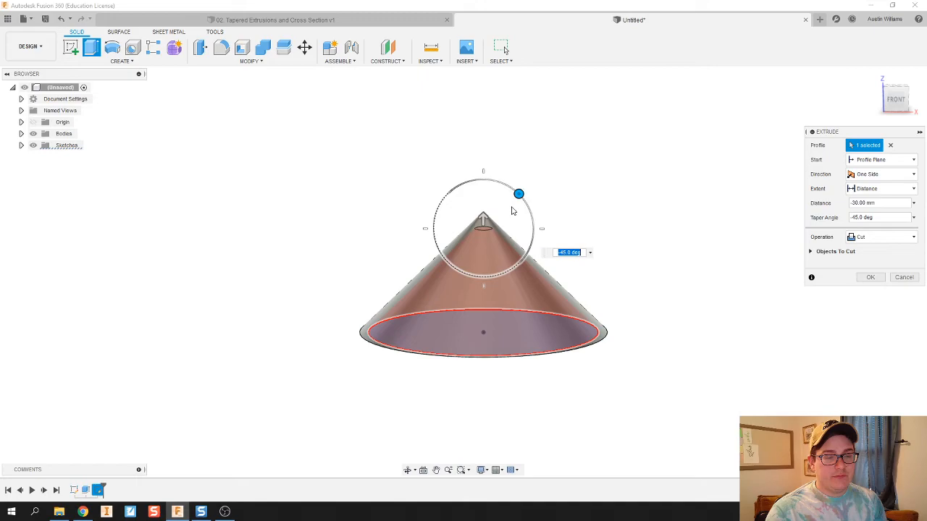
Set the tapered cut depth to 34 mm and confirm, hollowing the cone.
{"action": "left_click_drag", "start_coordinate": [483, 218], "coordinate": [483, 201]}
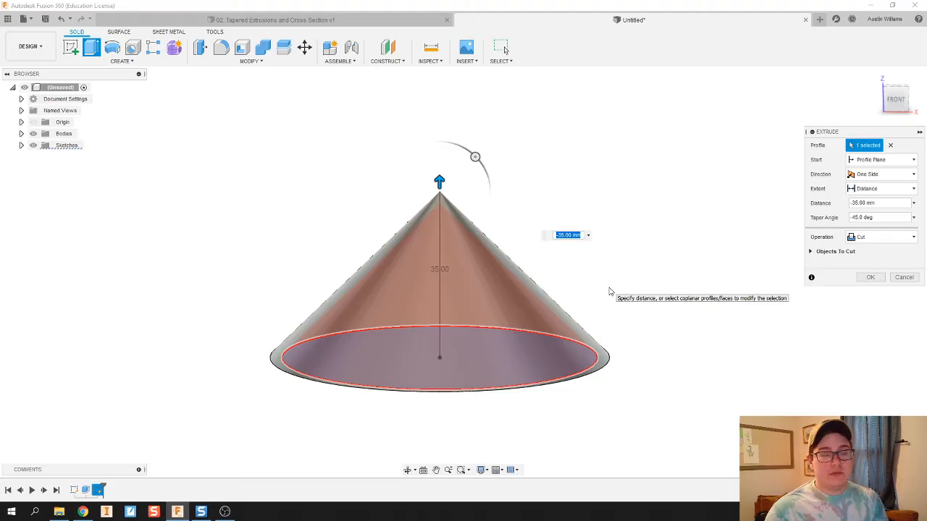
{"action": "mouse_move", "coordinate": [854, 280]}
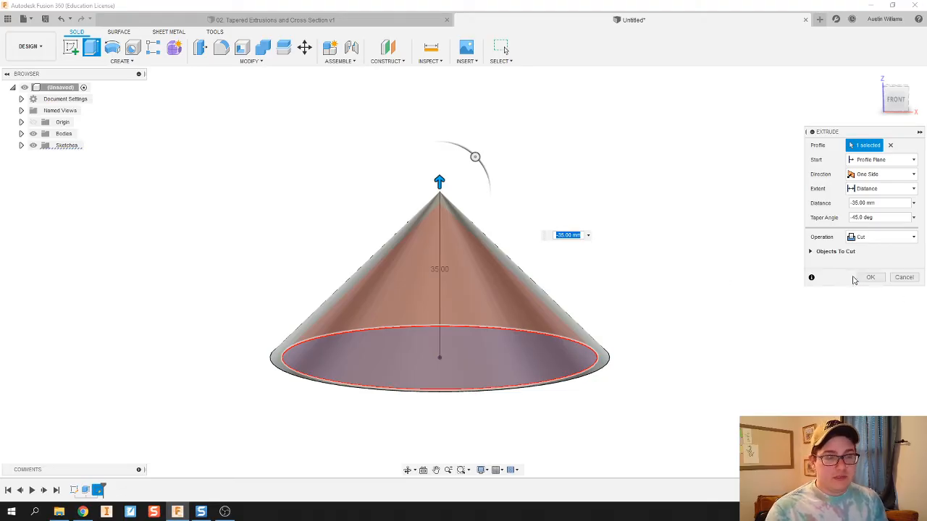
{"action": "left_click_drag", "start_coordinate": [439, 182], "coordinate": [440, 228]}
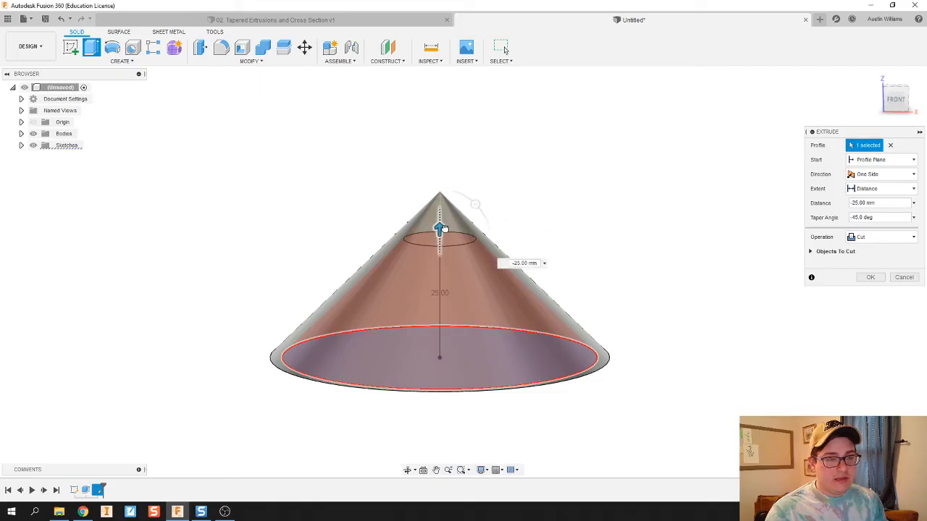
{"action": "left_click_drag", "start_coordinate": [440, 228], "coordinate": [439, 271]}
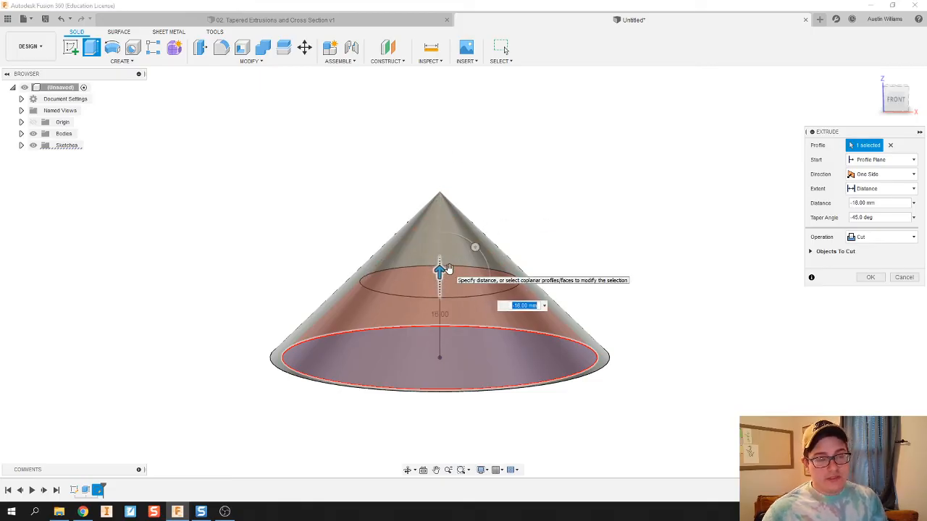
{"action": "mouse_move", "coordinate": [449, 271]}
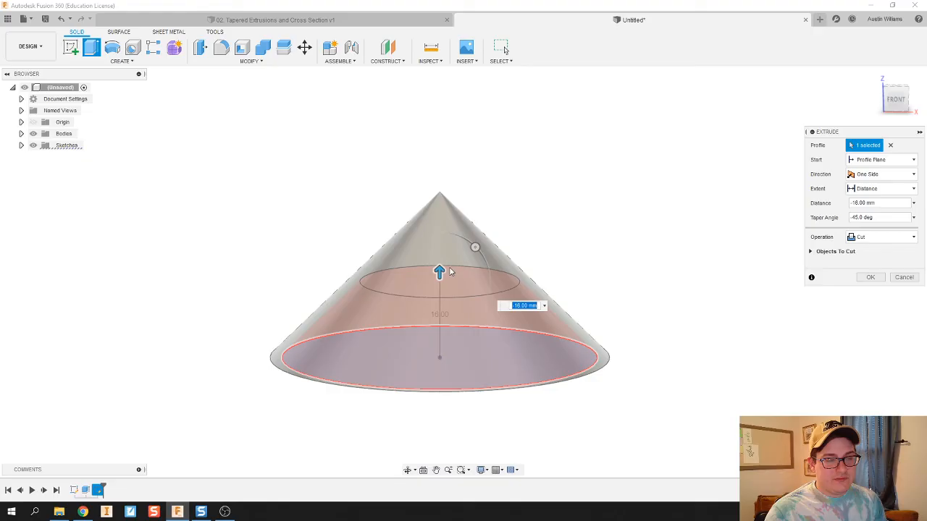
{"action": "left_click_drag", "start_coordinate": [439, 271], "coordinate": [439, 187]}
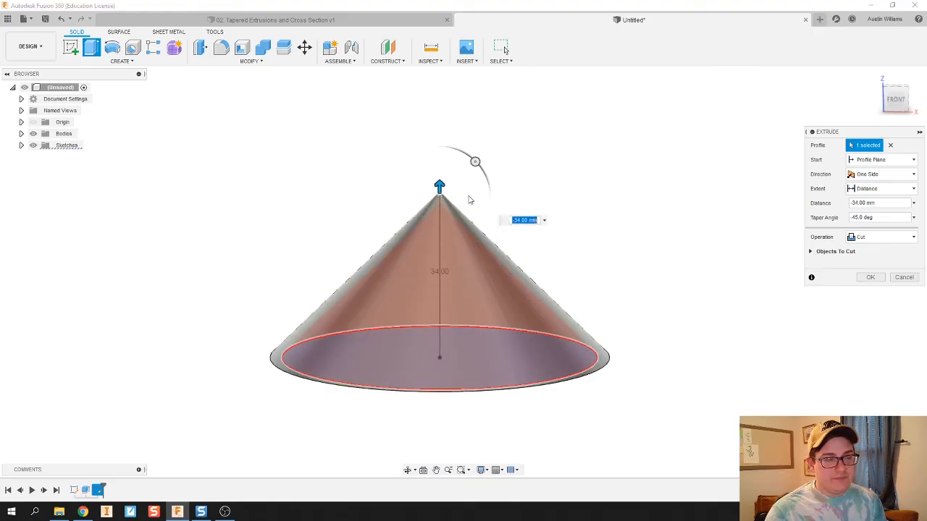
{"action": "left_click", "coordinate": [870, 276]}
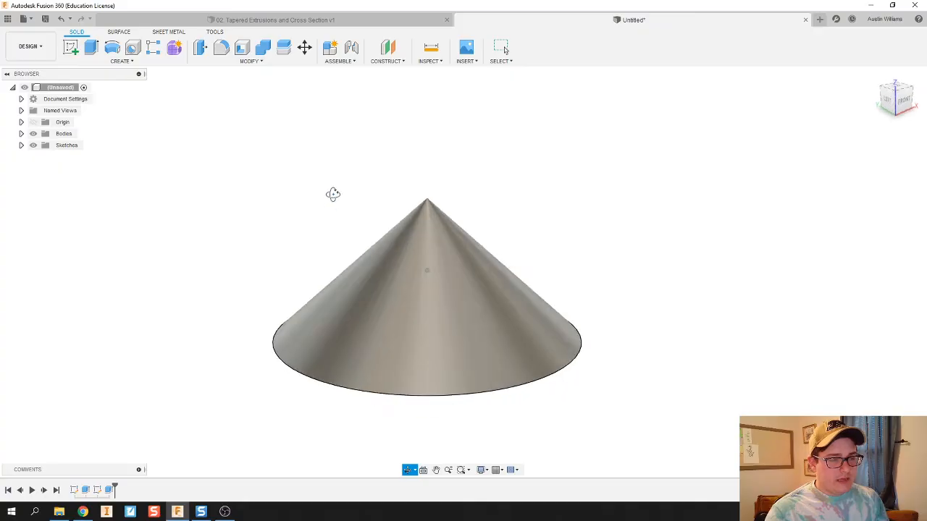
{"action": "left_click_drag", "start_coordinate": [333, 194], "coordinate": [309, 198]}
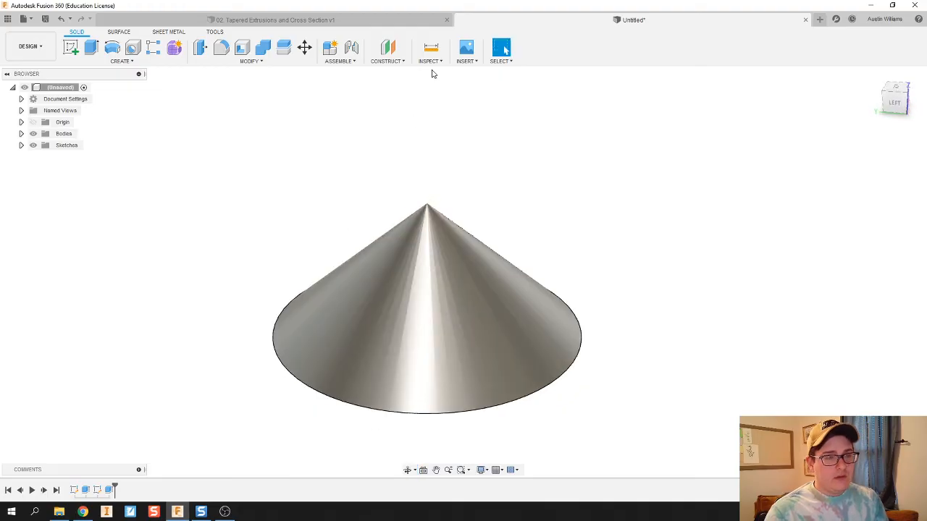
{"action": "left_click", "coordinate": [430, 61]}
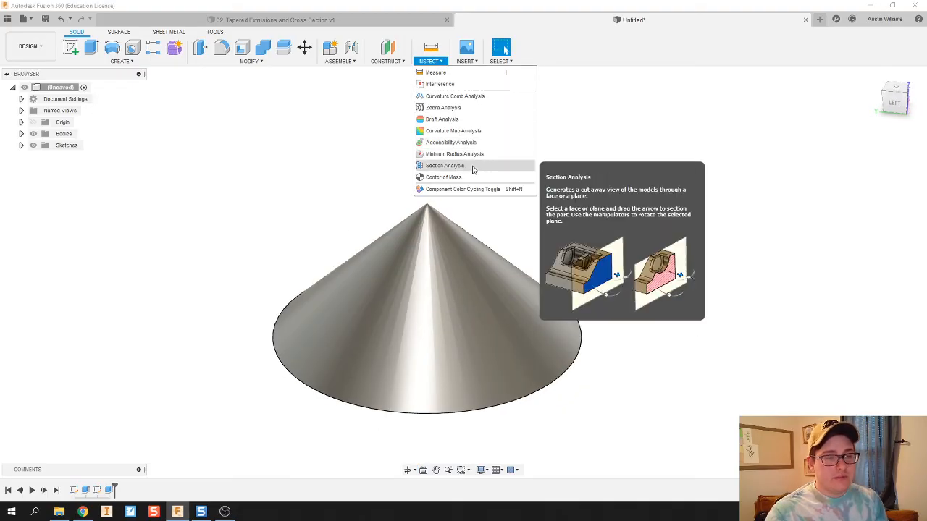
{"action": "left_click", "coordinate": [444, 165]}
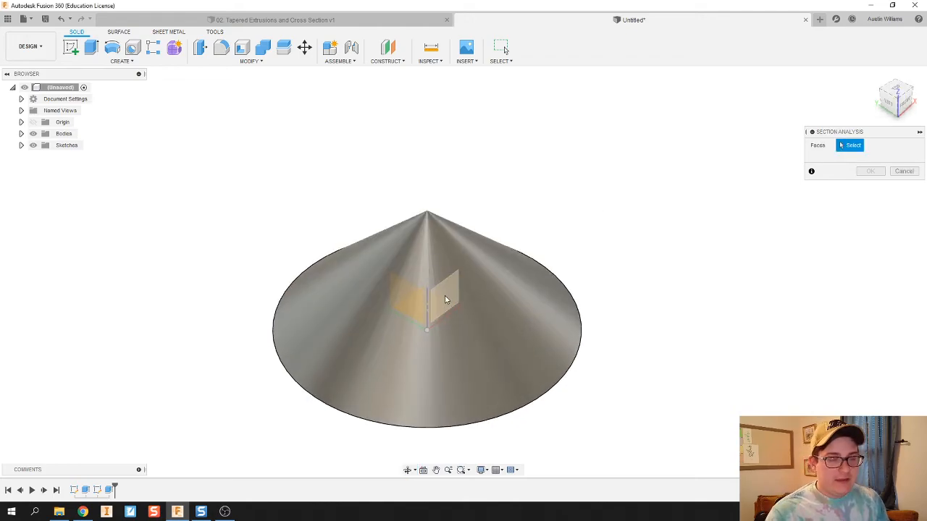
{"action": "left_click", "coordinate": [427, 297]}
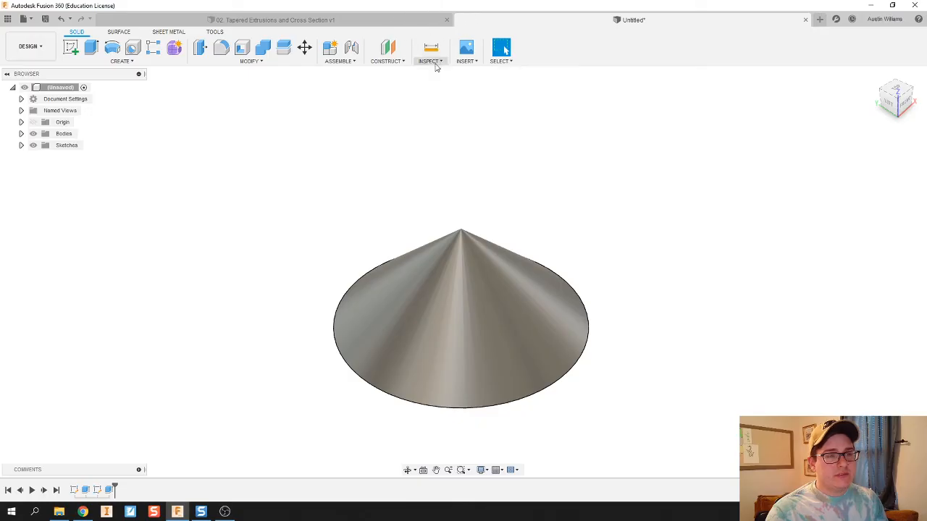
Start a Section Analysis and pick the origin plane through the cone's axis.
{"action": "left_click", "coordinate": [429, 61]}
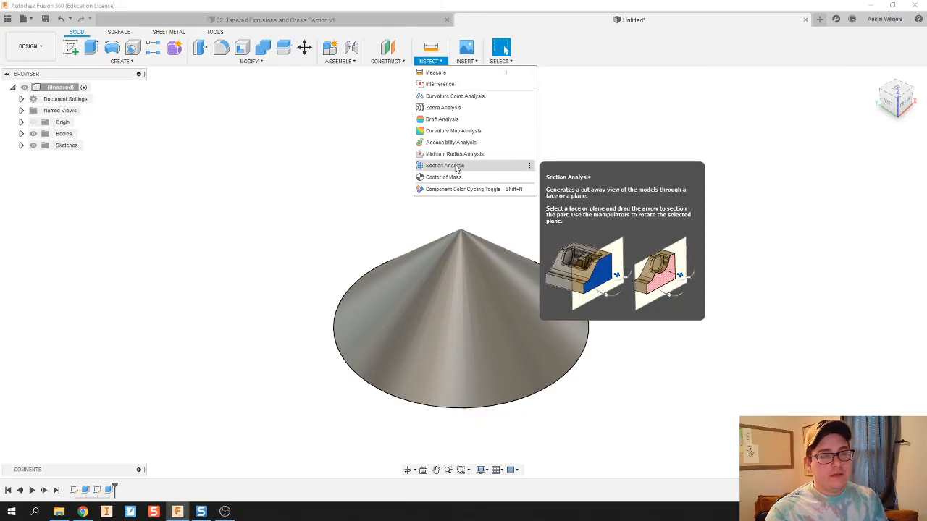
{"action": "left_click", "coordinate": [456, 169]}
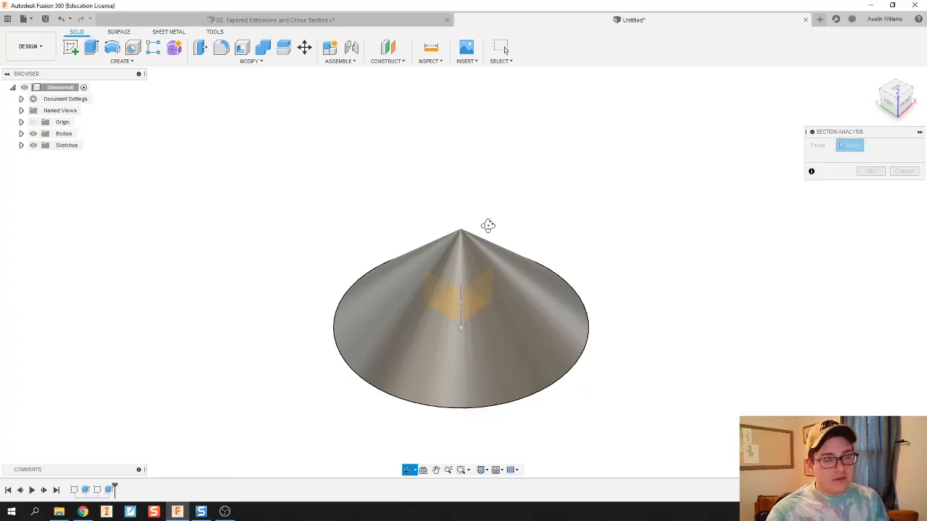
{"action": "left_click_drag", "start_coordinate": [488, 225], "coordinate": [493, 210]}
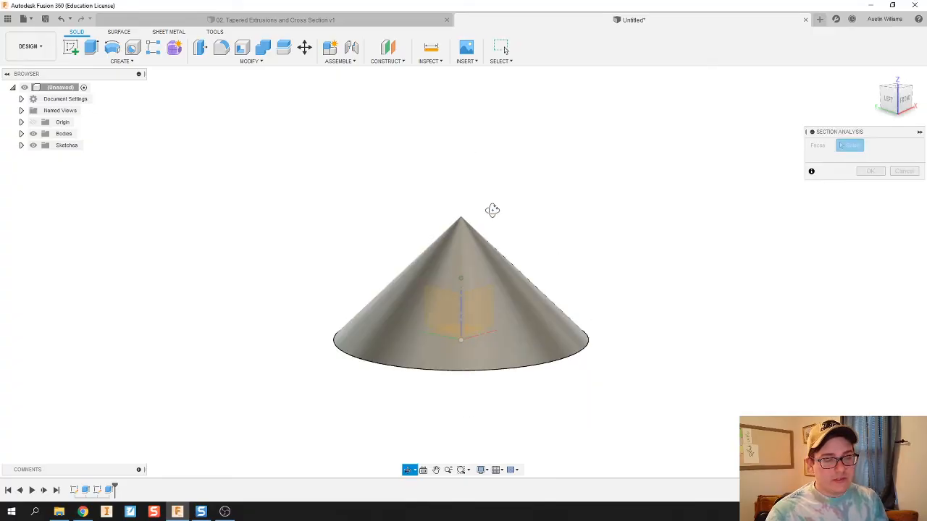
{"action": "left_click_drag", "start_coordinate": [492, 209], "coordinate": [480, 284]}
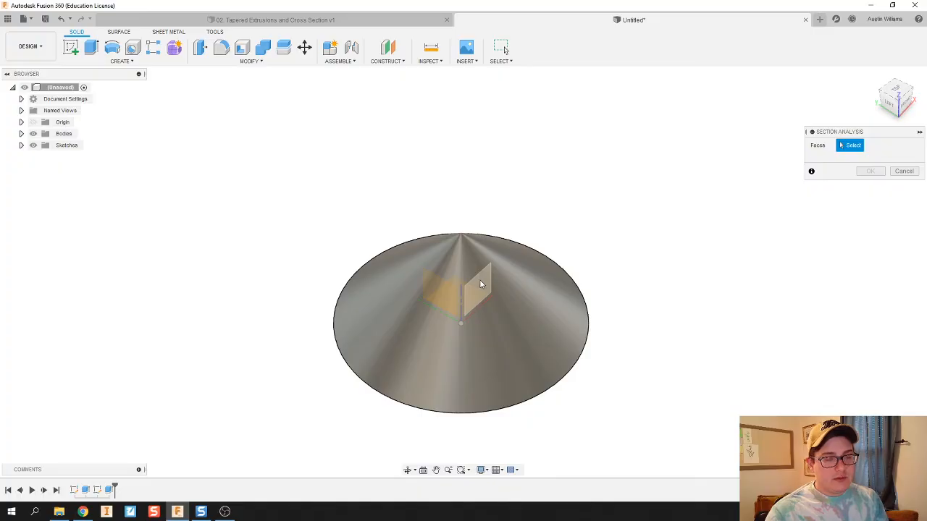
{"action": "left_click", "coordinate": [480, 285]}
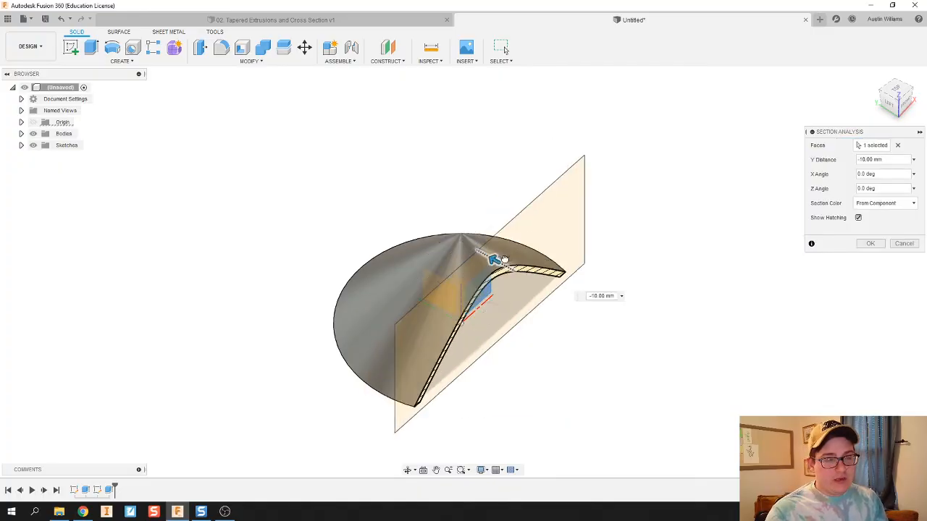
{"action": "left_click_drag", "start_coordinate": [495, 259], "coordinate": [393, 204]}
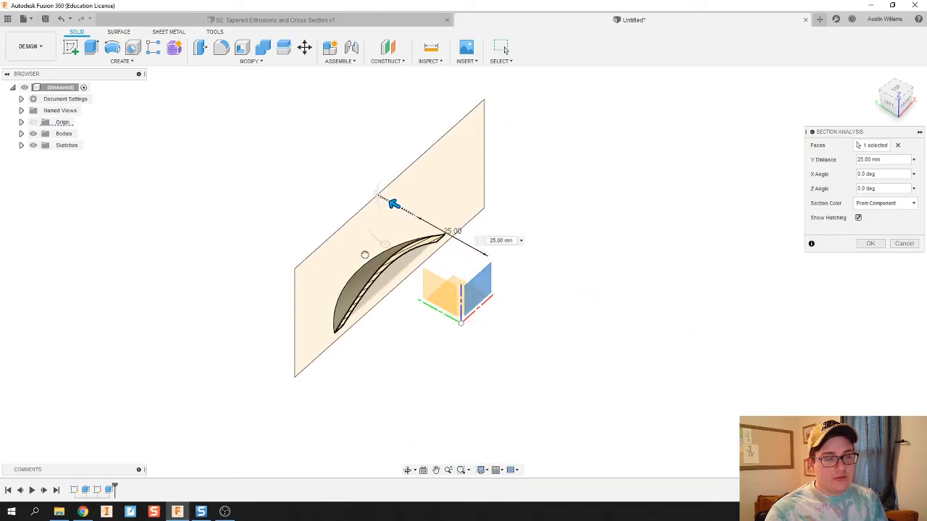
{"action": "left_click_drag", "start_coordinate": [393, 204], "coordinate": [521, 275]}
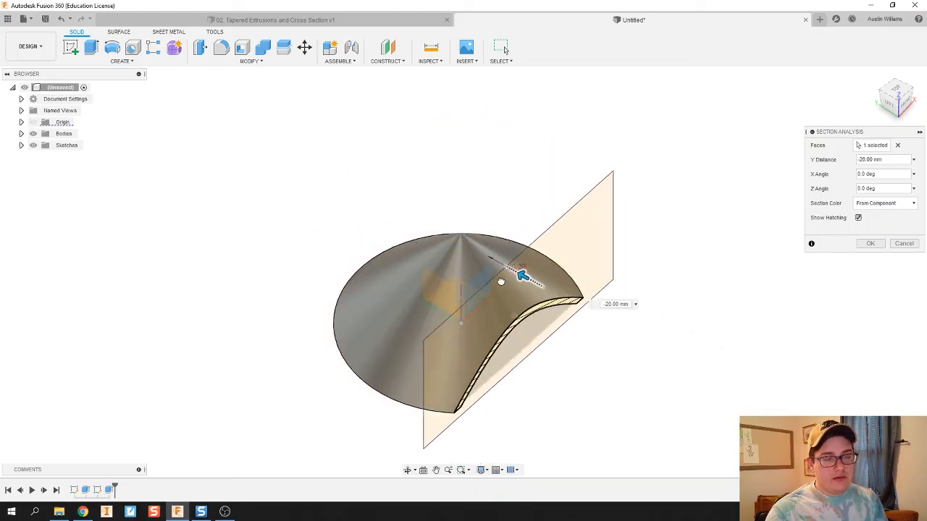
{"action": "left_click_drag", "start_coordinate": [521, 275], "coordinate": [492, 261]}
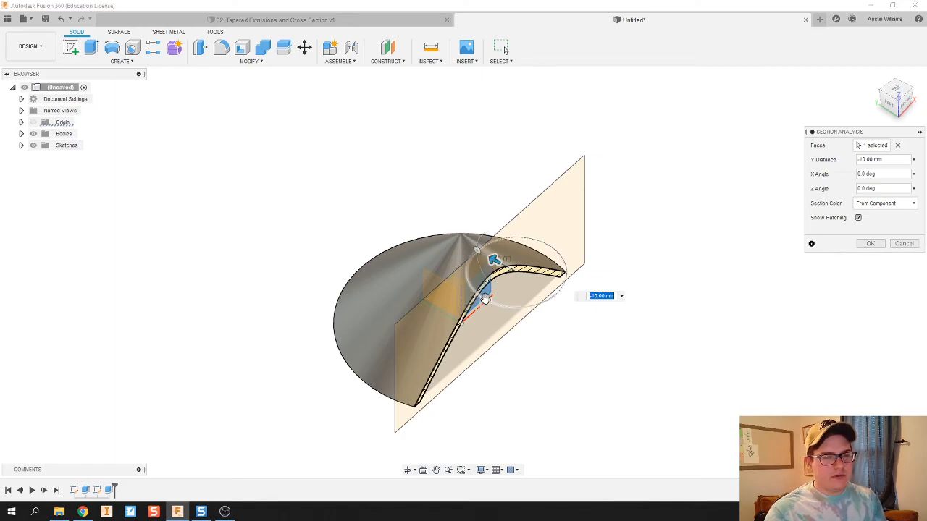
Rotate the section plane through several angles, settling at 120 degrees.
{"action": "left_click_drag", "start_coordinate": [494, 259], "coordinate": [464, 271]}
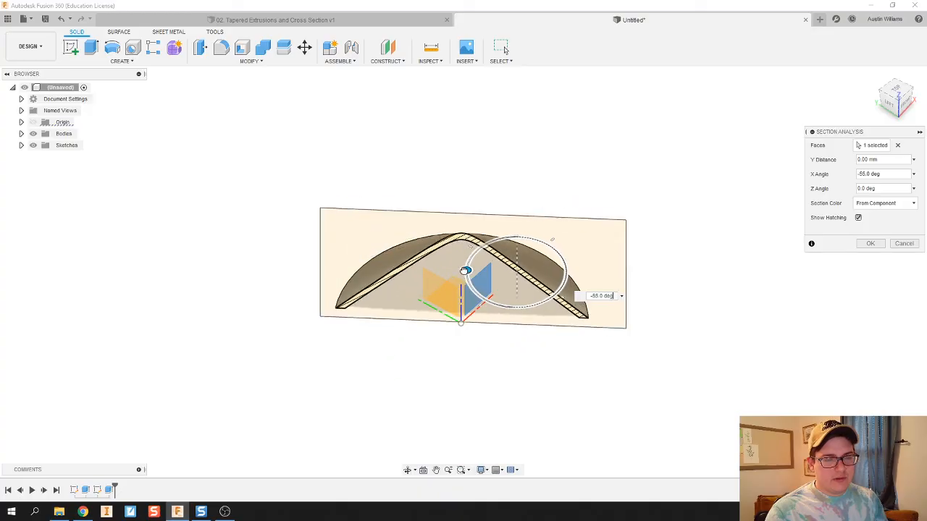
{"action": "left_click_drag", "start_coordinate": [480, 271], "coordinate": [544, 301]}
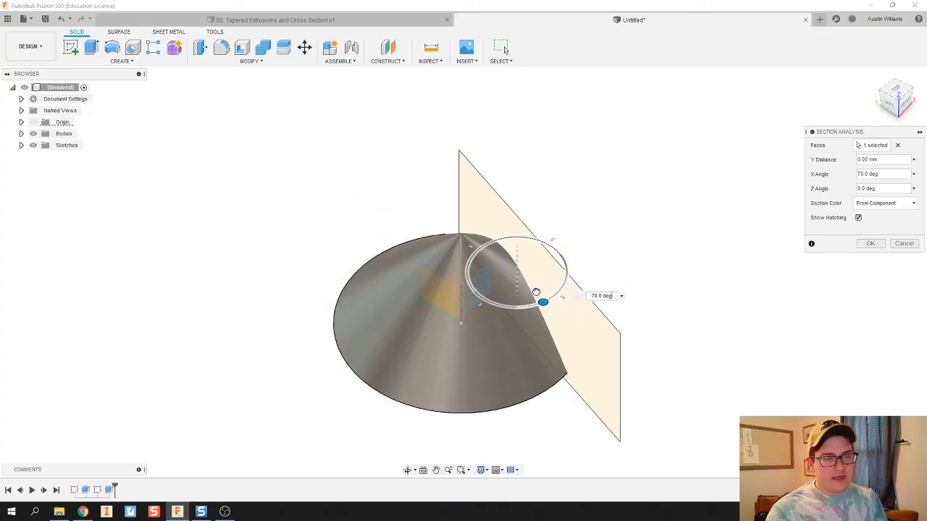
{"action": "left_click_drag", "start_coordinate": [543, 302], "coordinate": [475, 291]}
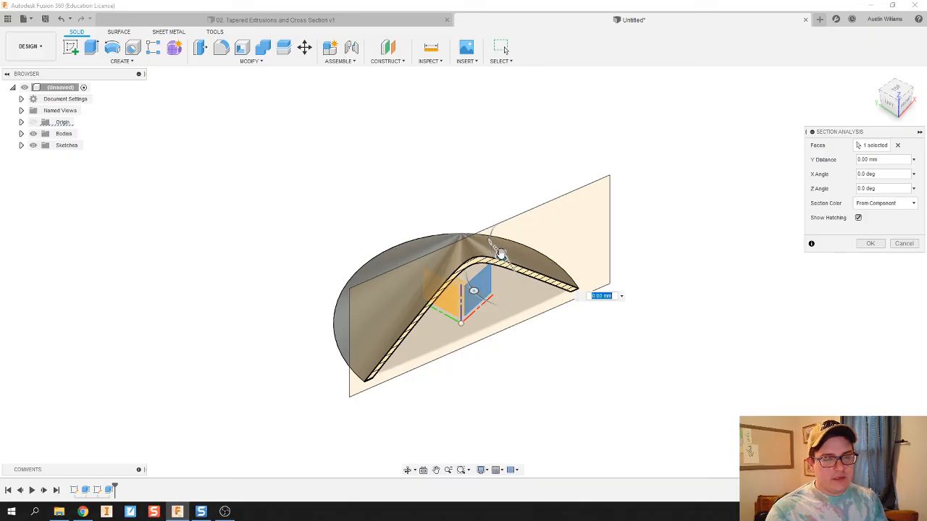
{"action": "left_click_drag", "start_coordinate": [502, 250], "coordinate": [493, 231]}
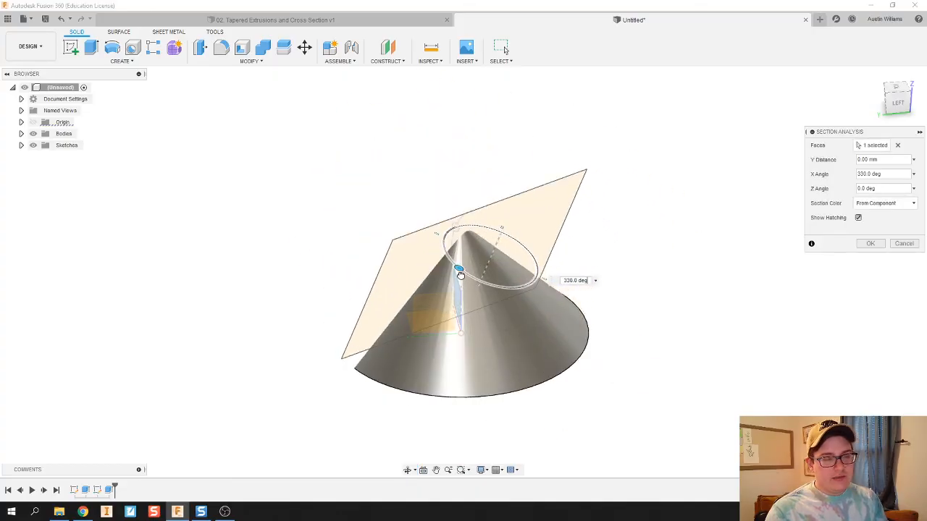
{"action": "left_click_drag", "start_coordinate": [460, 274], "coordinate": [471, 275]}
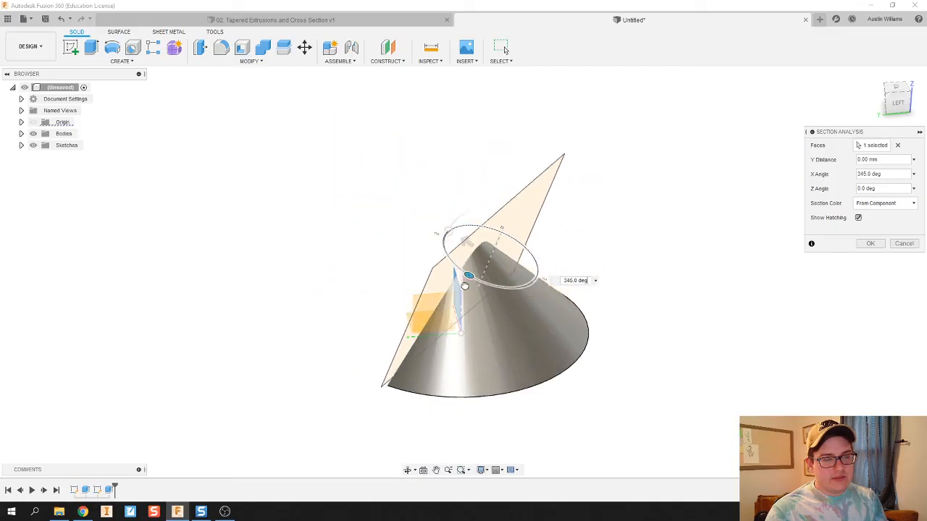
{"action": "left_click_drag", "start_coordinate": [471, 275], "coordinate": [535, 261]}
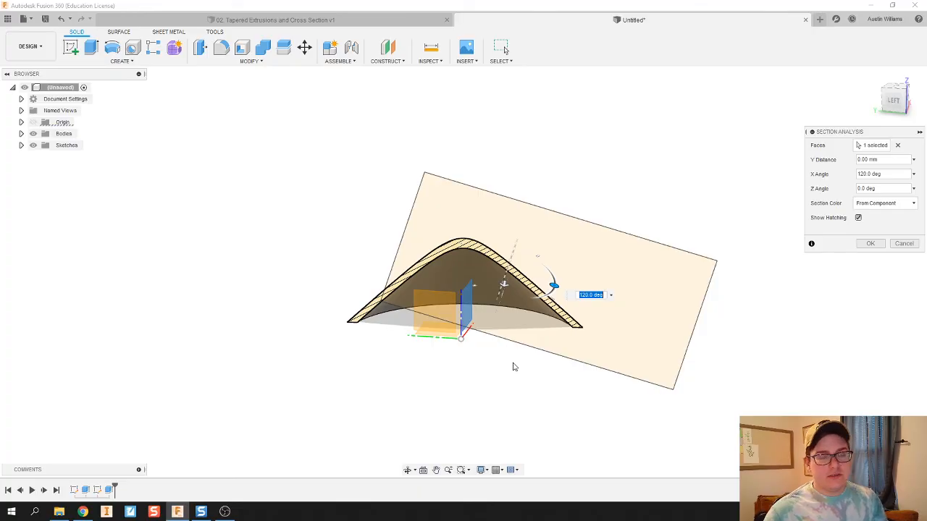
{"action": "mouse_move", "coordinate": [711, 304]}
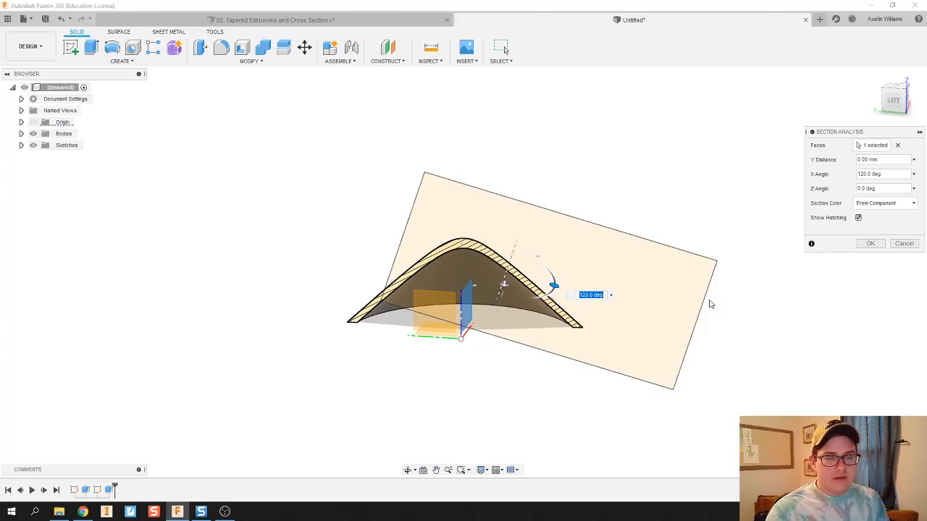